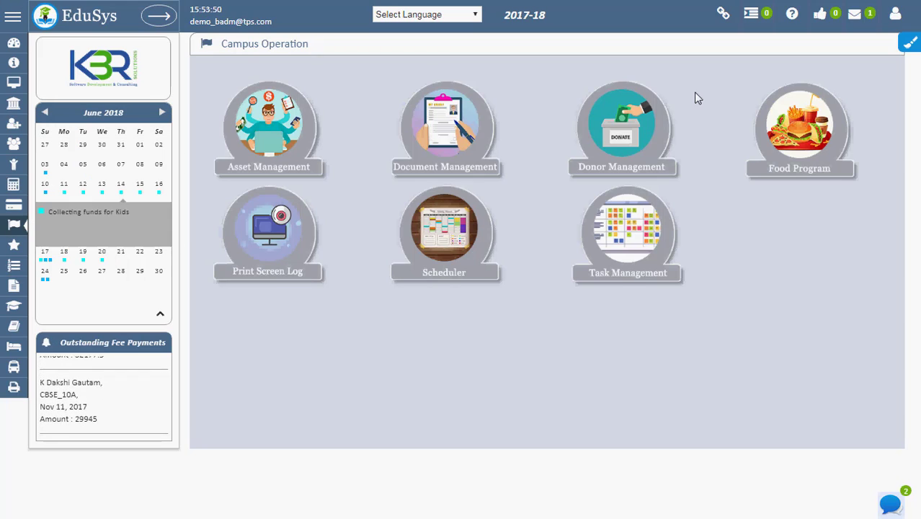
Go to Document Management under Campus Operation to list the document groups.
left_click(14, 225)
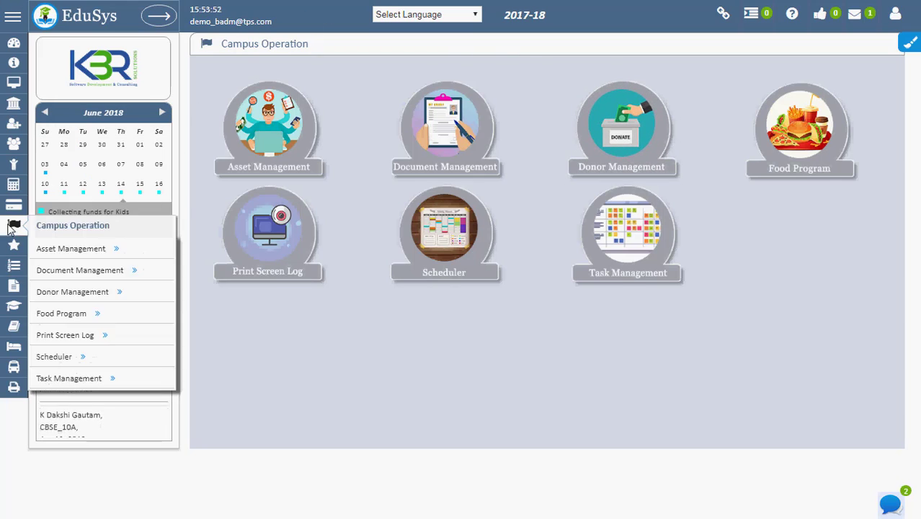
left_click(79, 269)
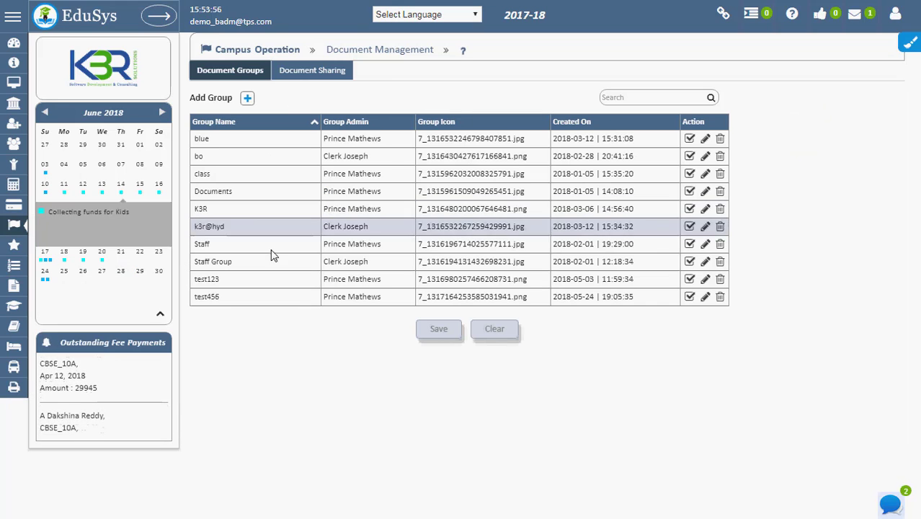
left_click(247, 97)
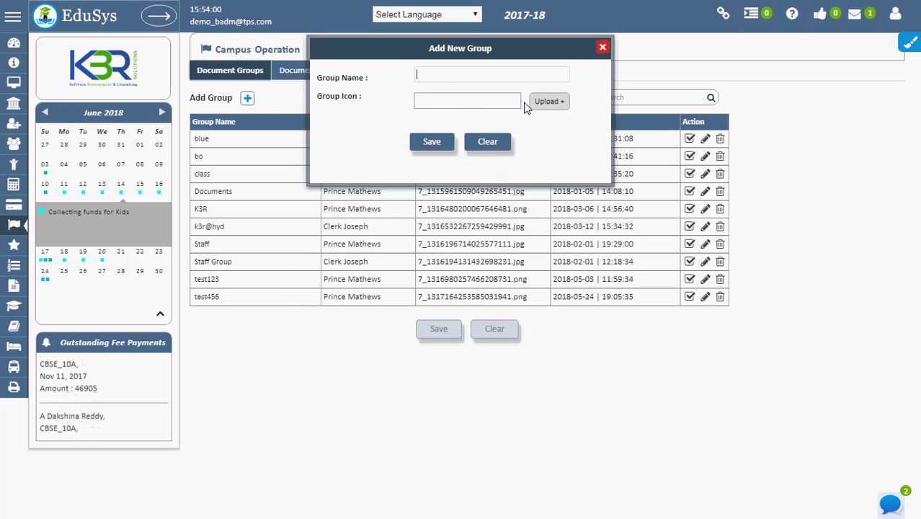
left_click(549, 101)
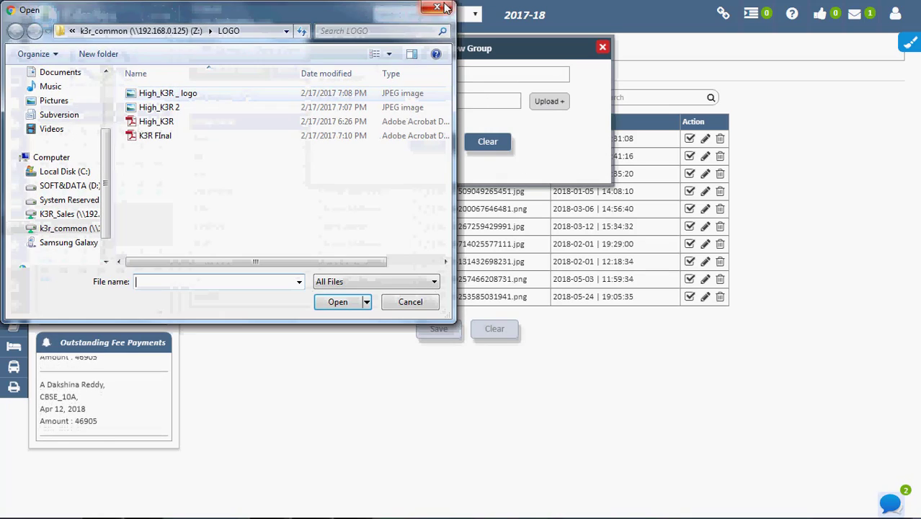
left_click(437, 8)
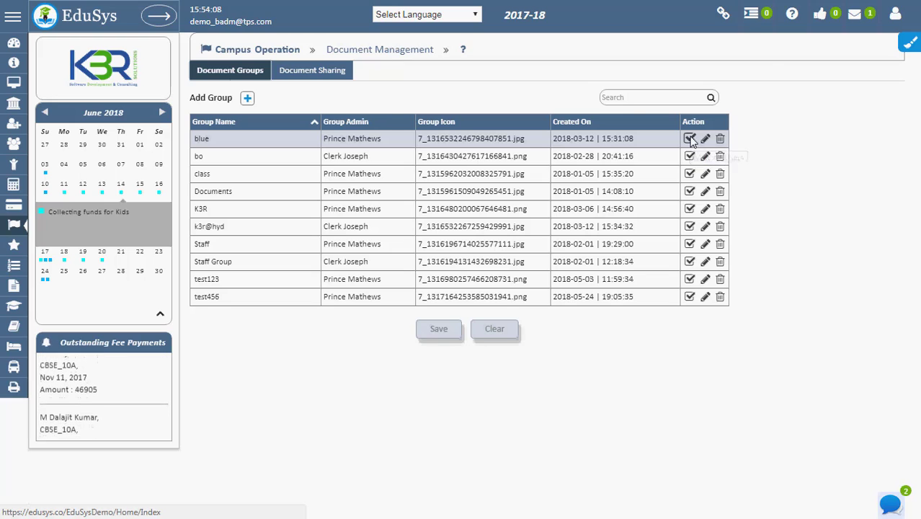
left_click(689, 138)
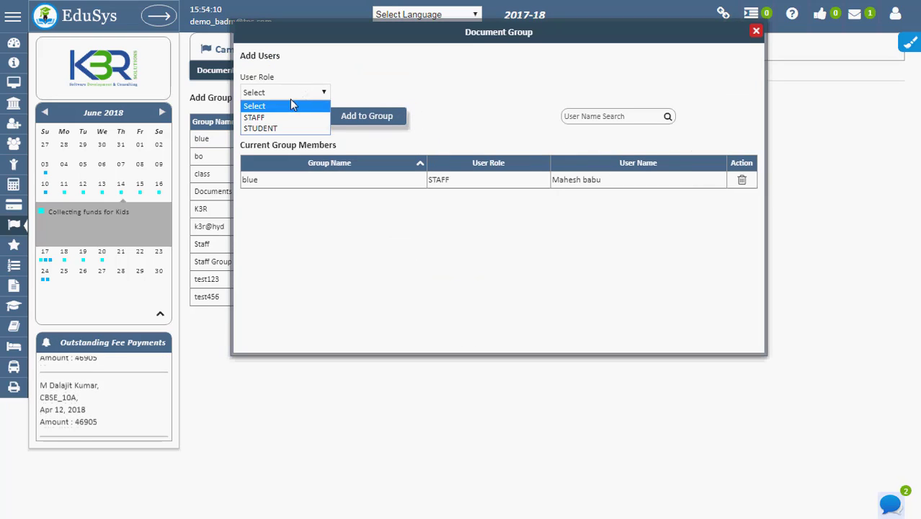
left_click(254, 118)
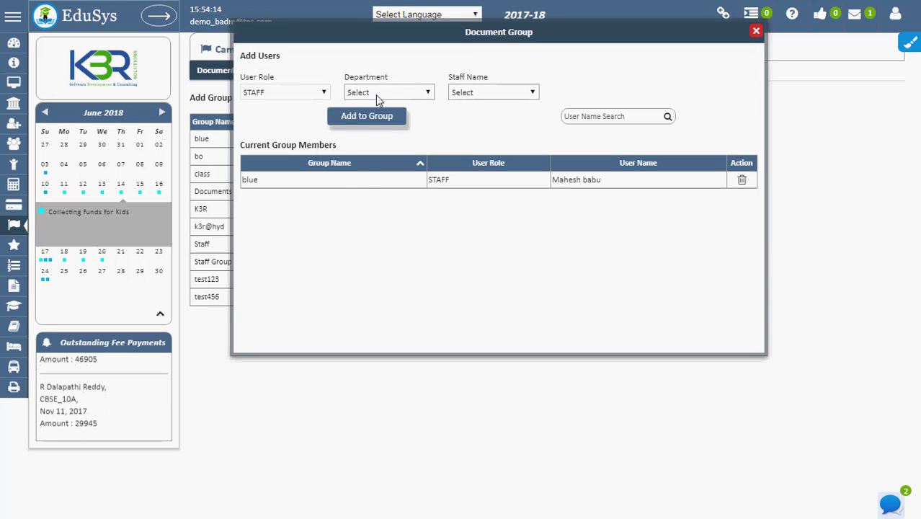
left_click(493, 92)
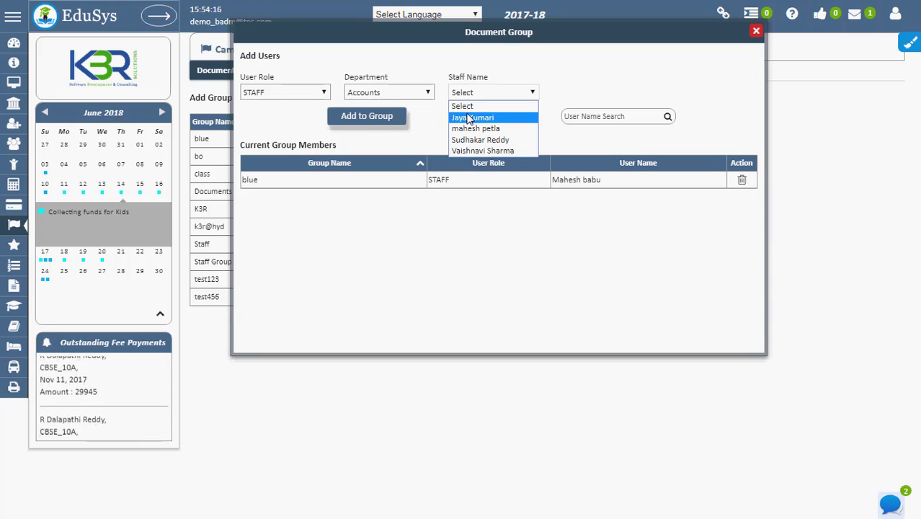
left_click(472, 118)
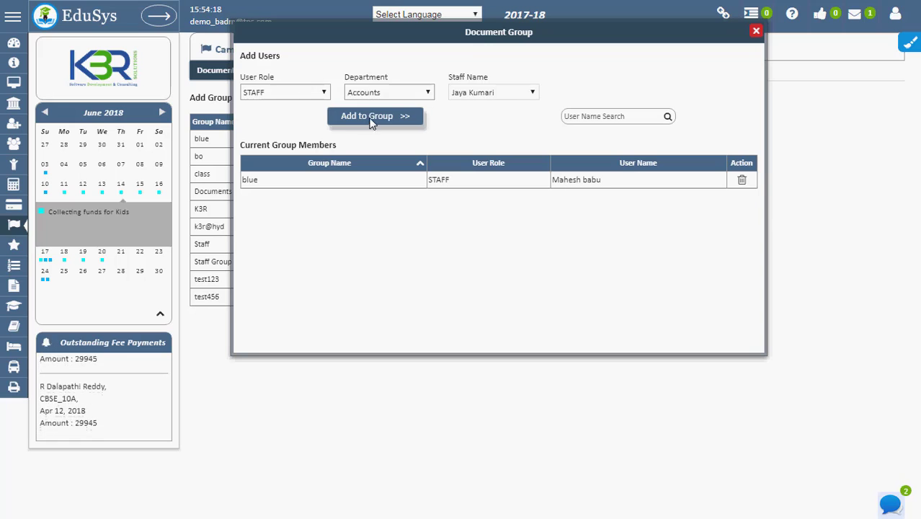
left_click(284, 91)
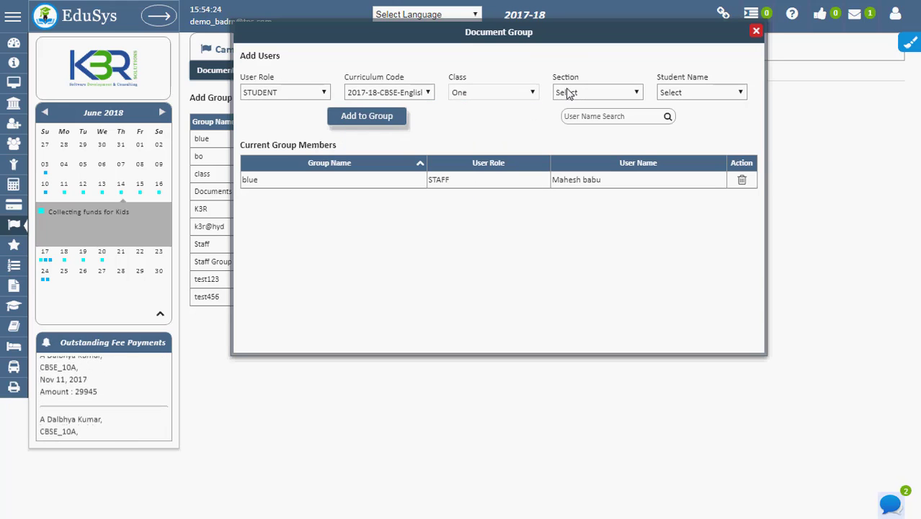
left_click(699, 91)
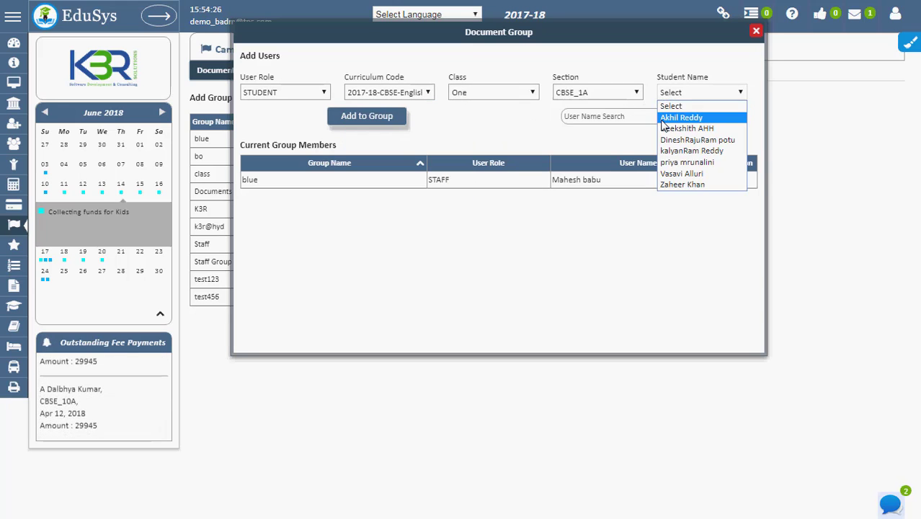
left_click(681, 116)
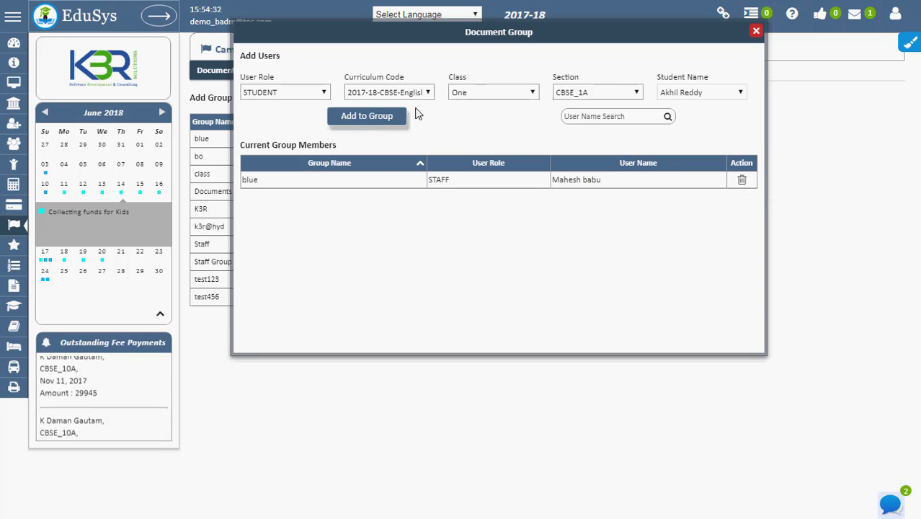
left_click(756, 31)
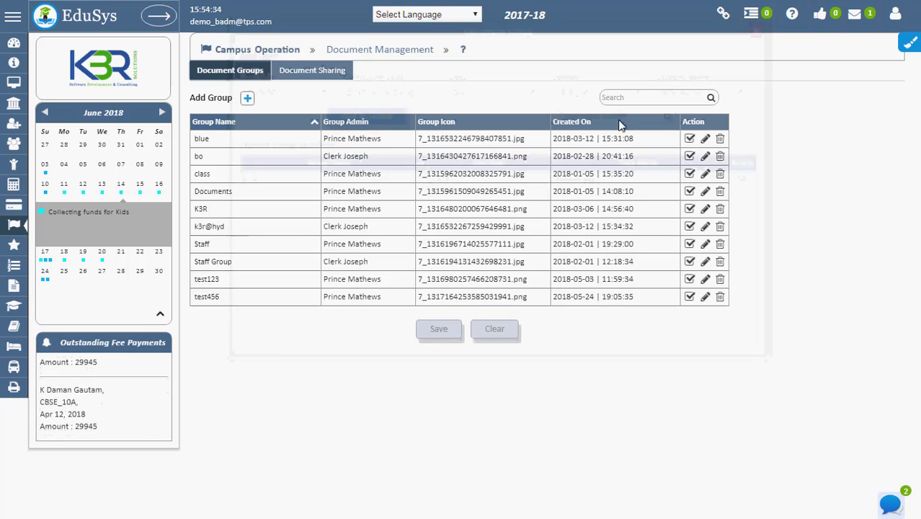